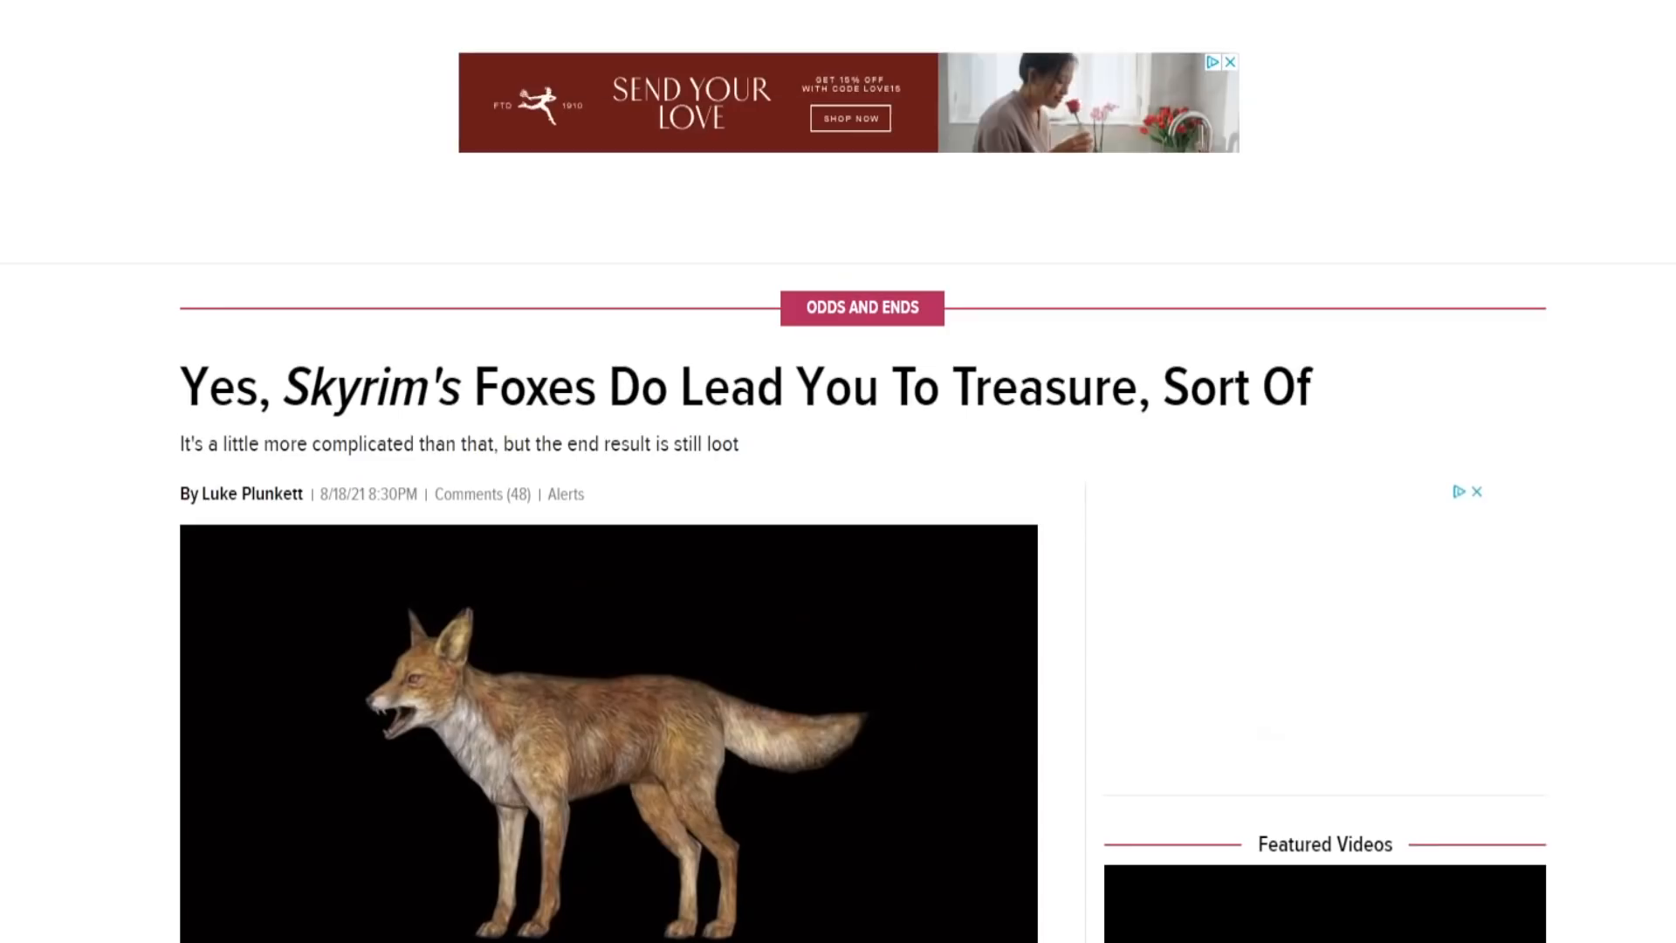
# - Widen the top of the orange trunk tile so it flares out to meet the leaves above
pyautogui.scroll(-3)
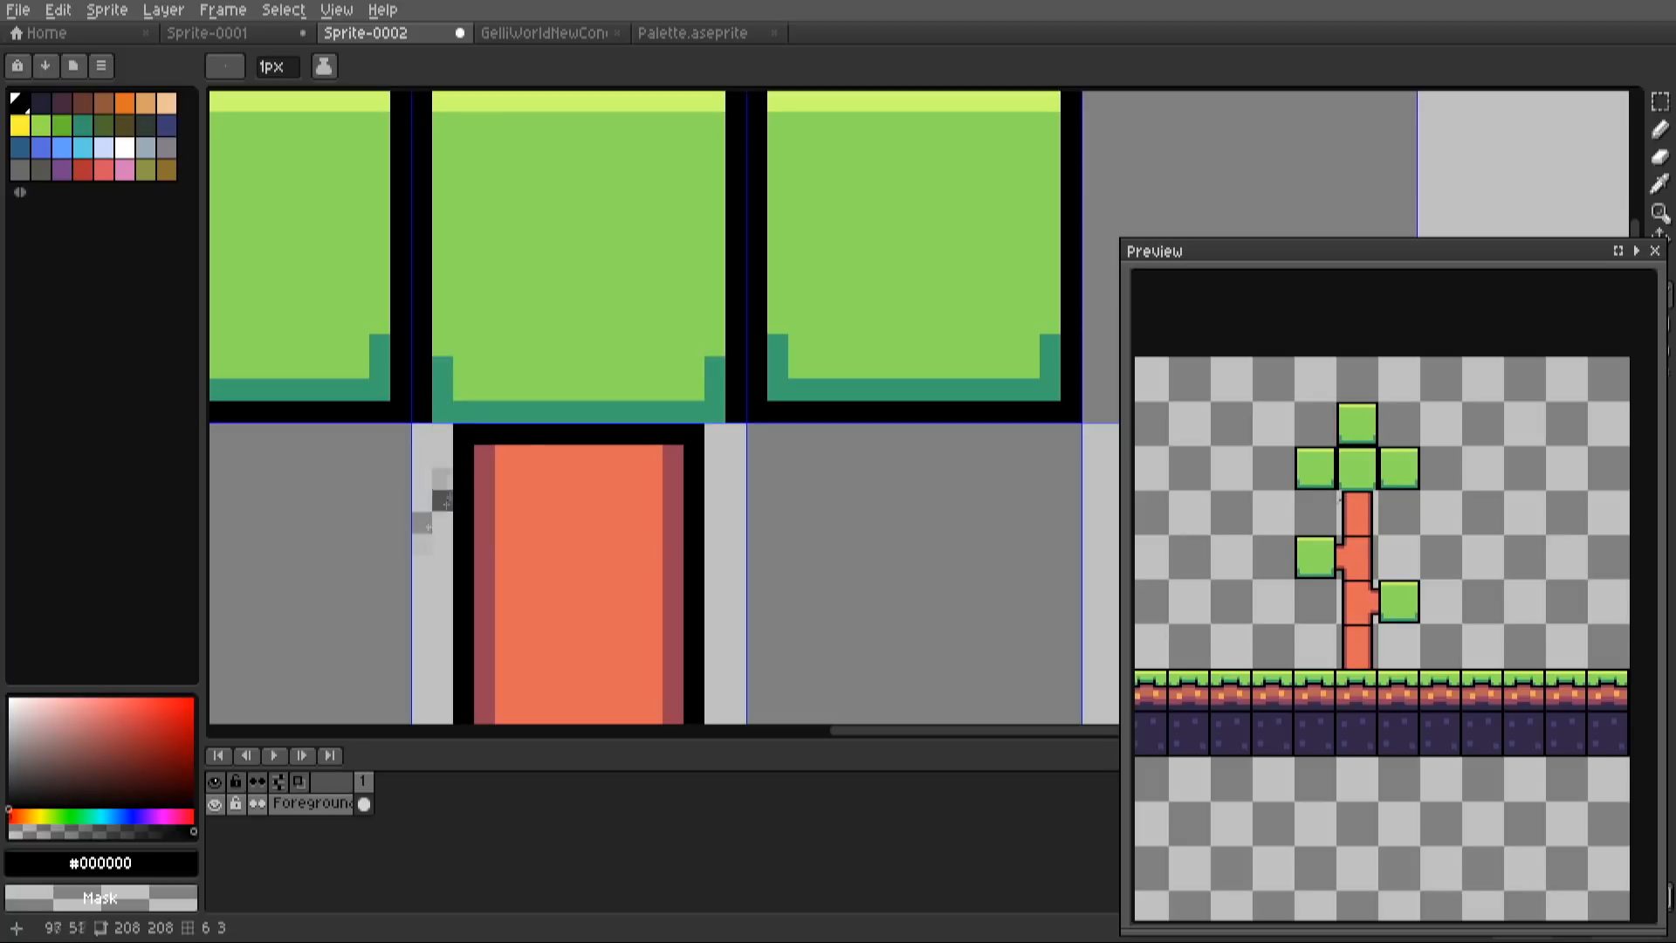
pyautogui.moveTo(578, 534); pyautogui.dragTo(578, 439)
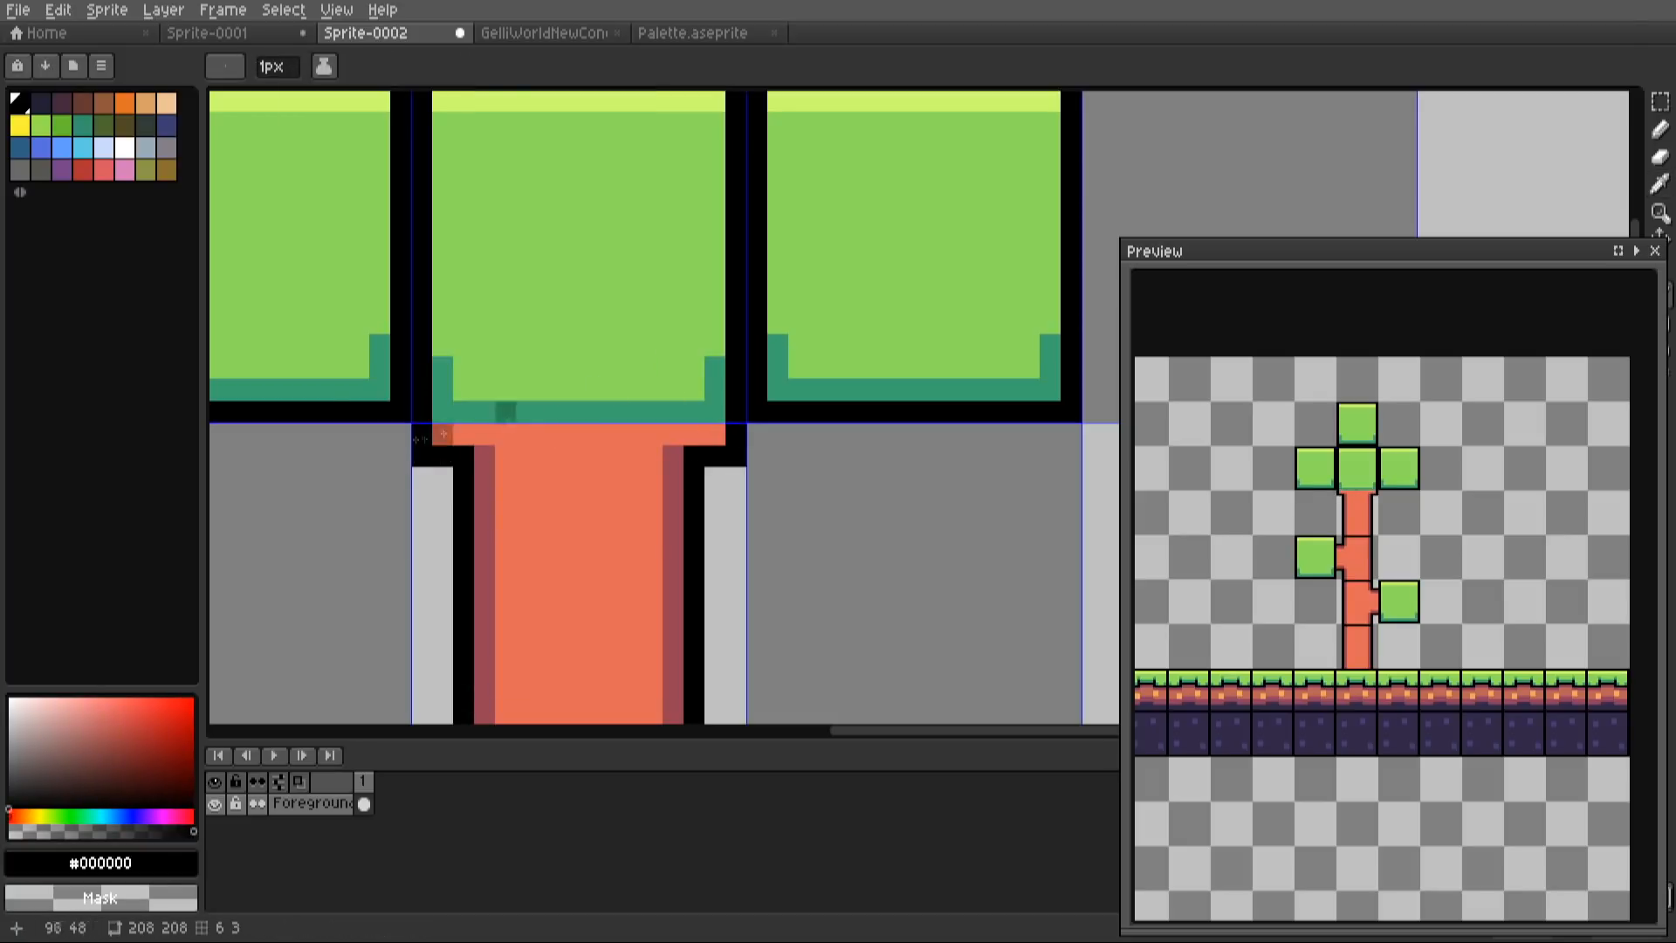